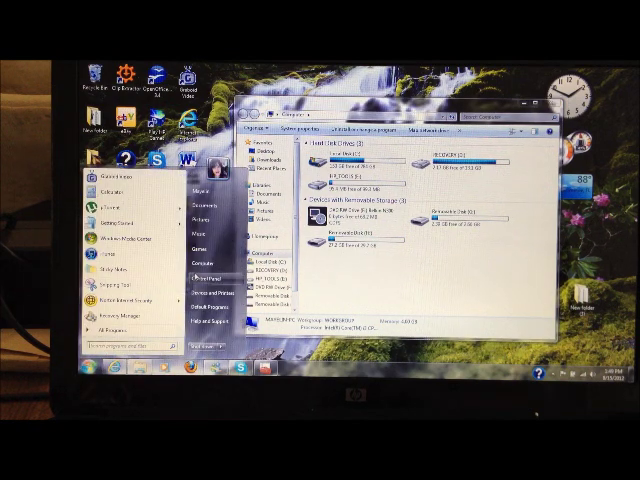
- Show the Computer view listing the drives, including the phone's storage
{"action": "left_click", "coordinate": [88, 364]}
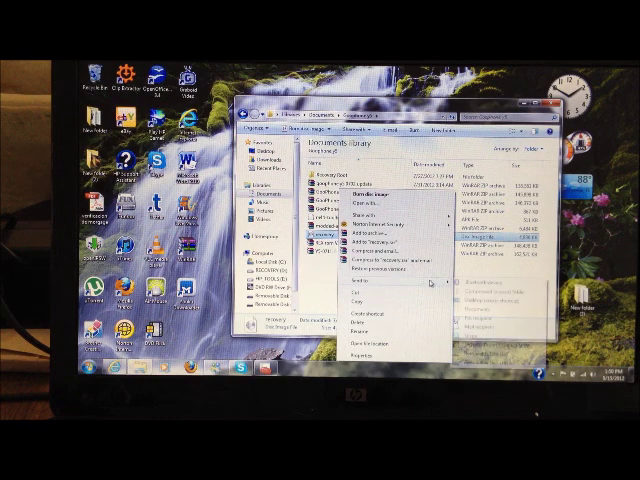
- Copy the selected root files (recovery.img and the GooPhone root zip)
{"action": "left_click", "coordinate": [360, 292]}
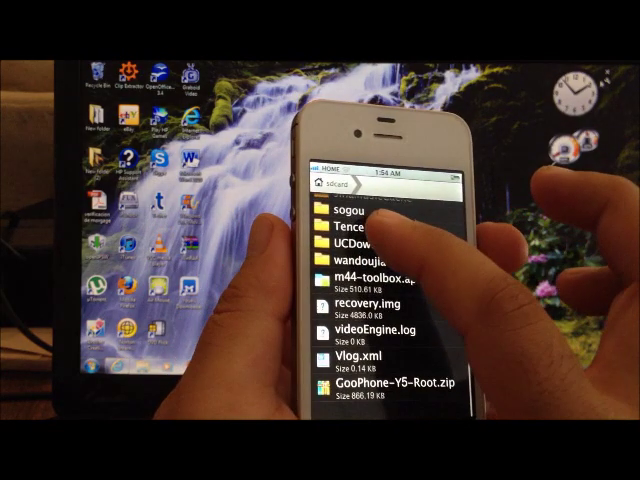
- Scroll the phone's storage root to reveal recovery.img and GooPhone-Y5-Root.zip
{"action": "scroll", "scroll_direction": "down", "scroll_amount": 3}
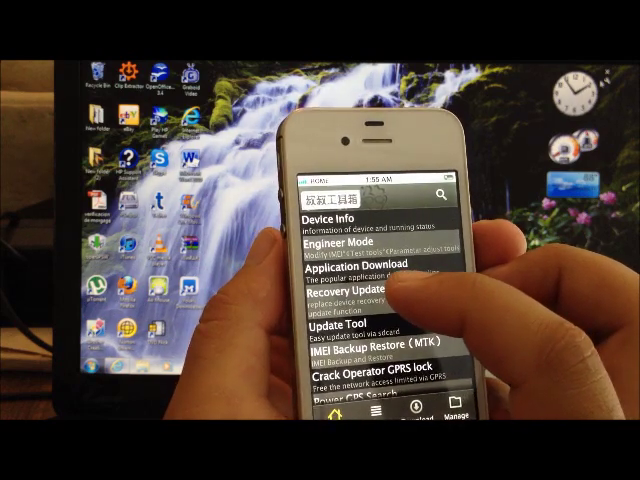
- Go to Recovery Update, which finds recovery.img on the SD card
{"action": "left_click", "coordinate": [358, 290]}
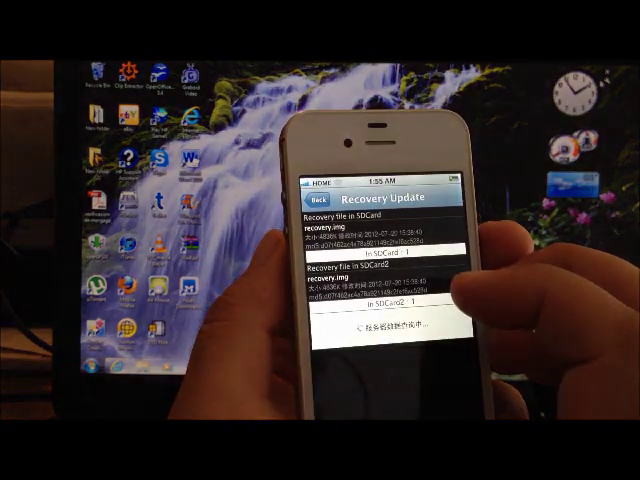